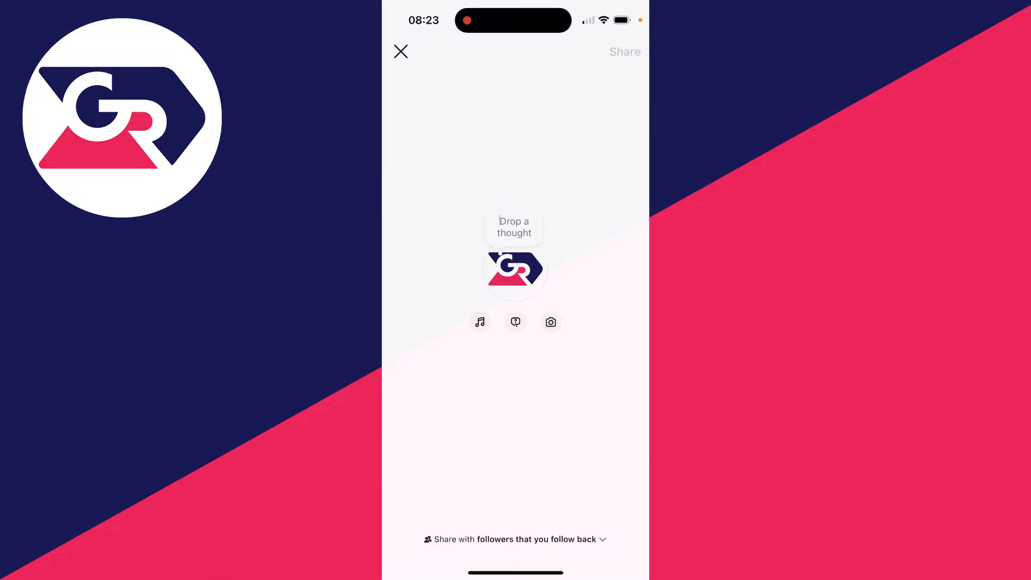
- Open the music library from the note composer
{"action": "left_click", "coordinate": [513, 226]}
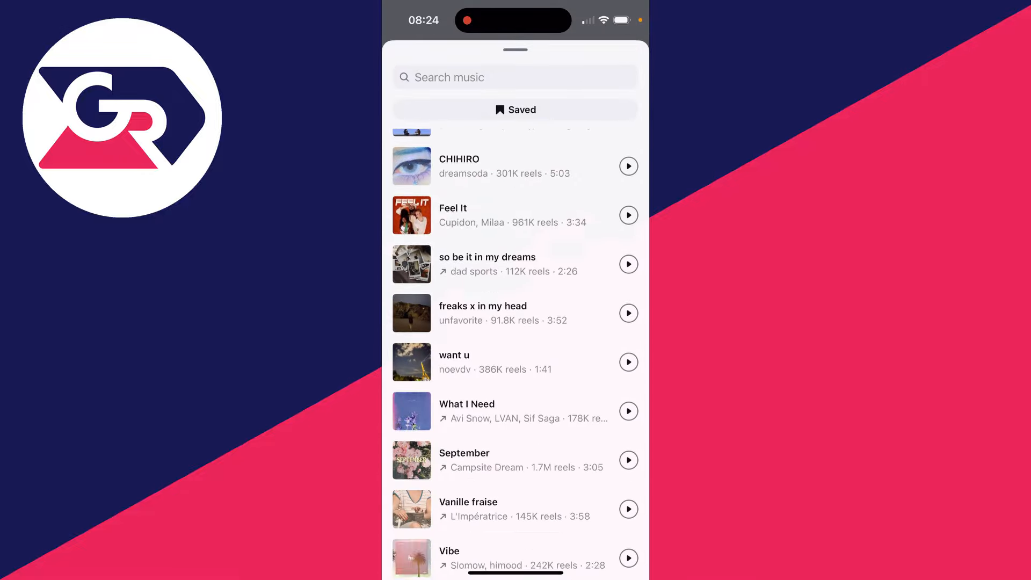
- Search the music library for 'dra' to find Drake's tracks
{"action": "left_click", "coordinate": [493, 77]}
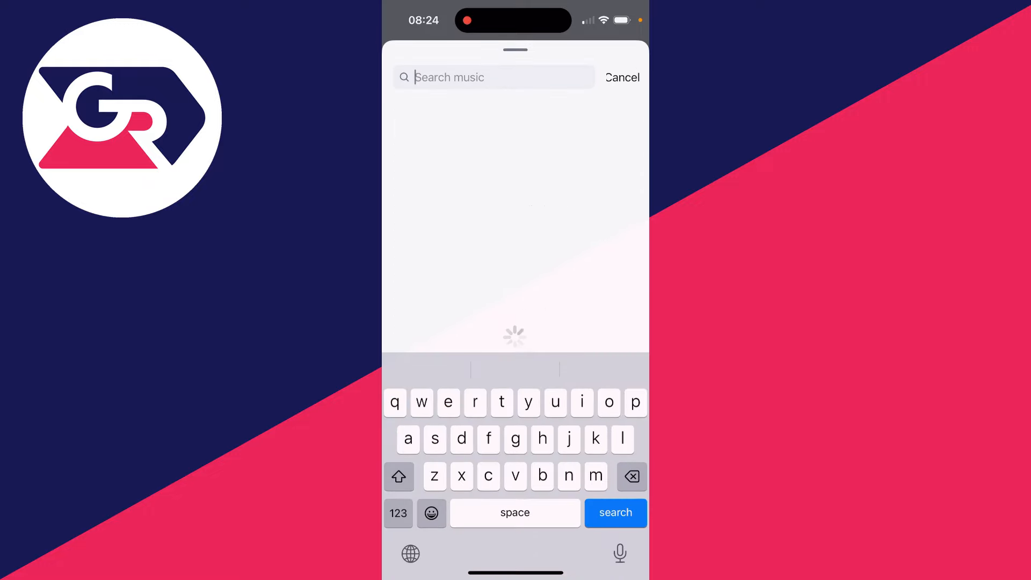
{"action": "type", "text": "dra"}
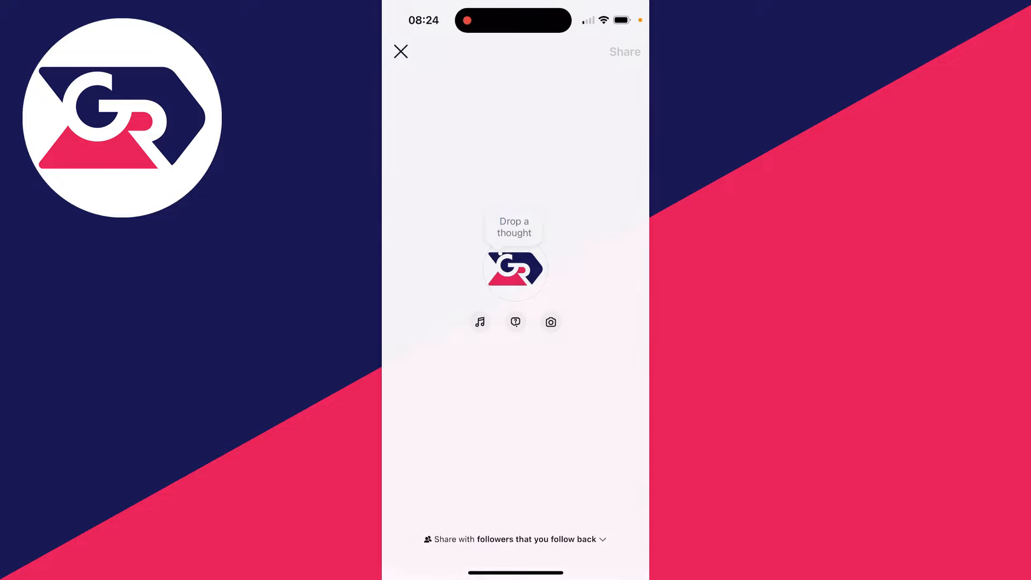
- Attach Drake's Club Paradise clip to the note and return to the text field
{"action": "left_click", "coordinate": [480, 322]}
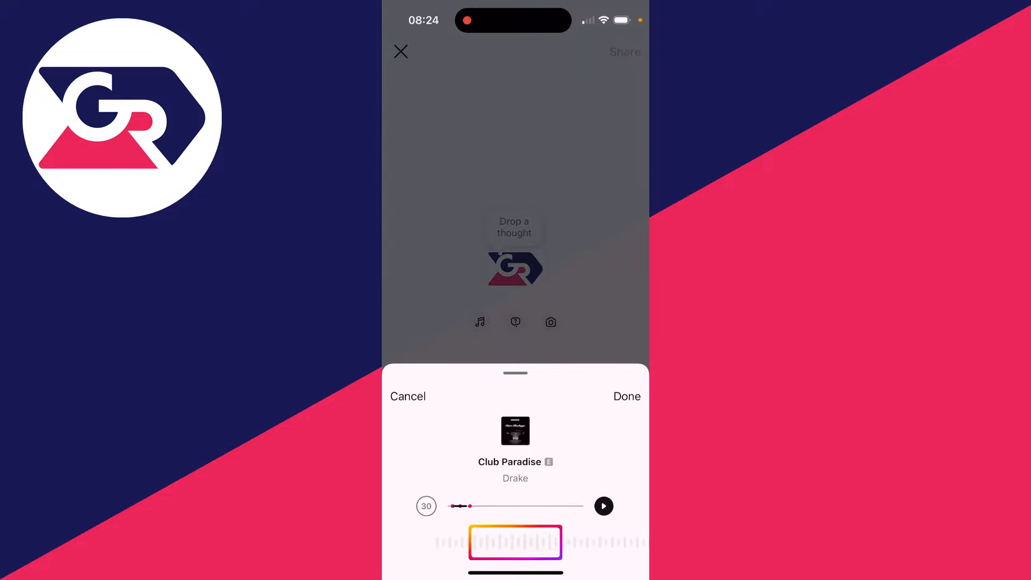
{"action": "left_click", "coordinate": [603, 505]}
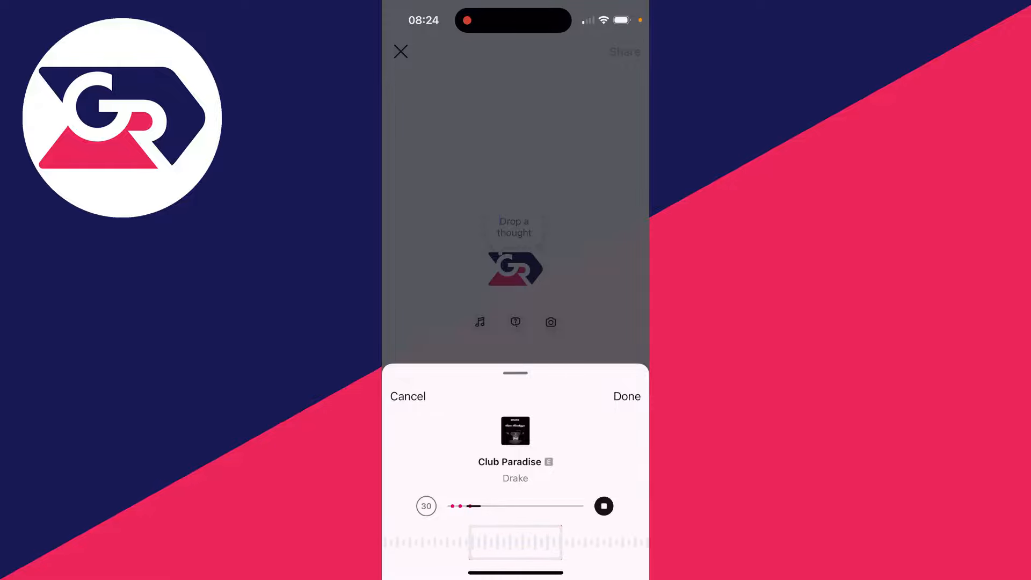
{"action": "left_click", "coordinate": [627, 396]}
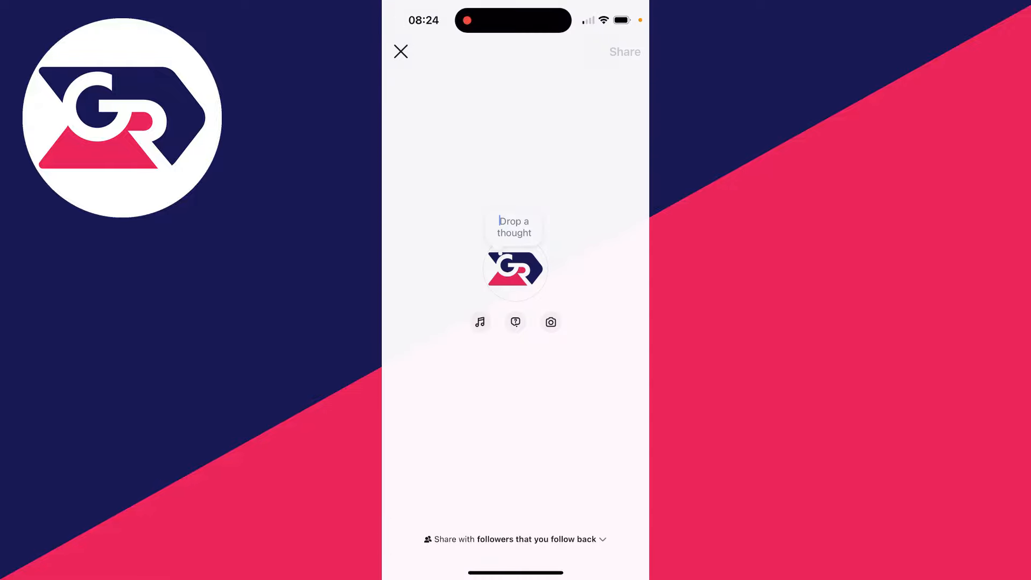
{"action": "left_click", "coordinate": [479, 322]}
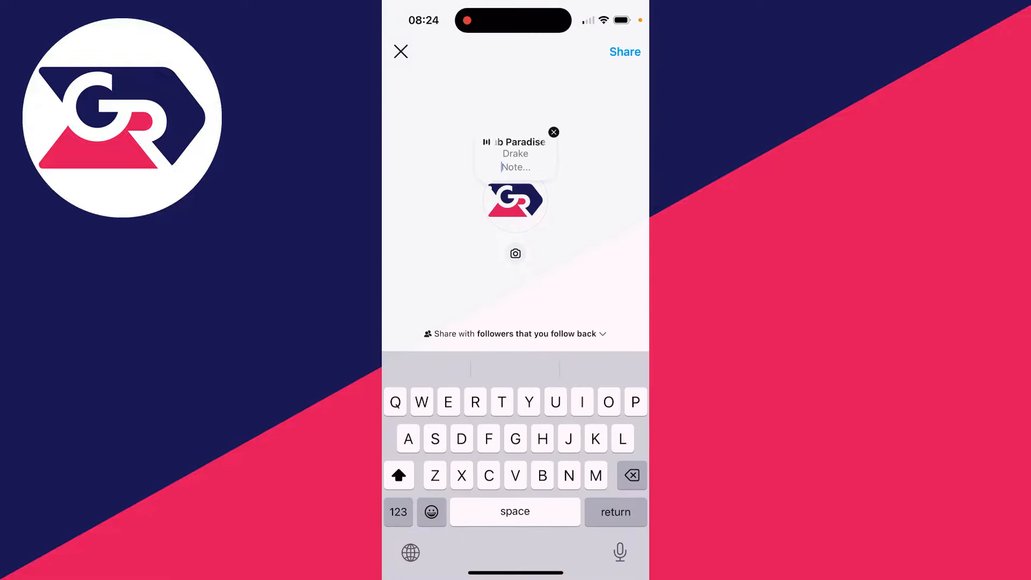